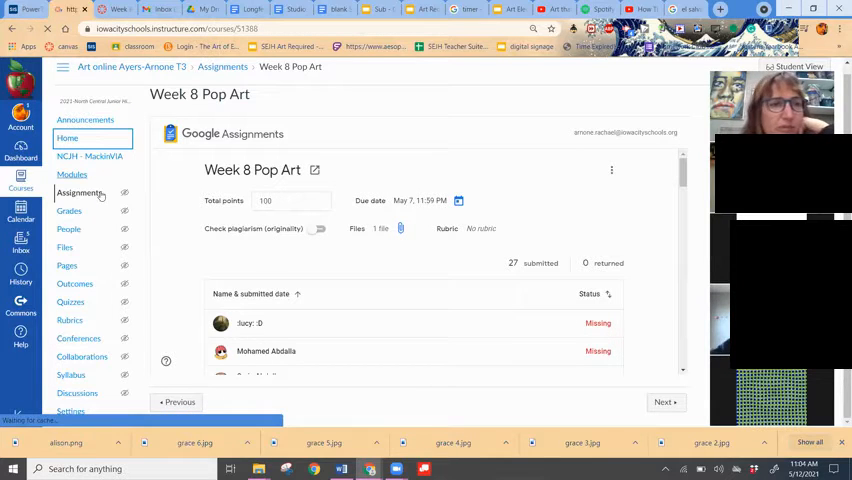
# Return to the Art course modules list showing the Week 10 May 10-14 module.
pyautogui.click(72, 182)
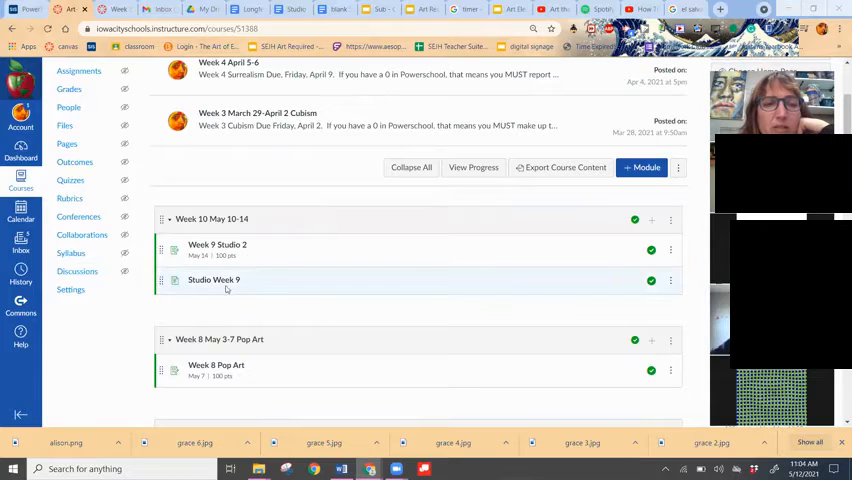
# Bring up the Studio Week 9 page with its studio work choices and printmaking section.
pyautogui.click(212, 280)
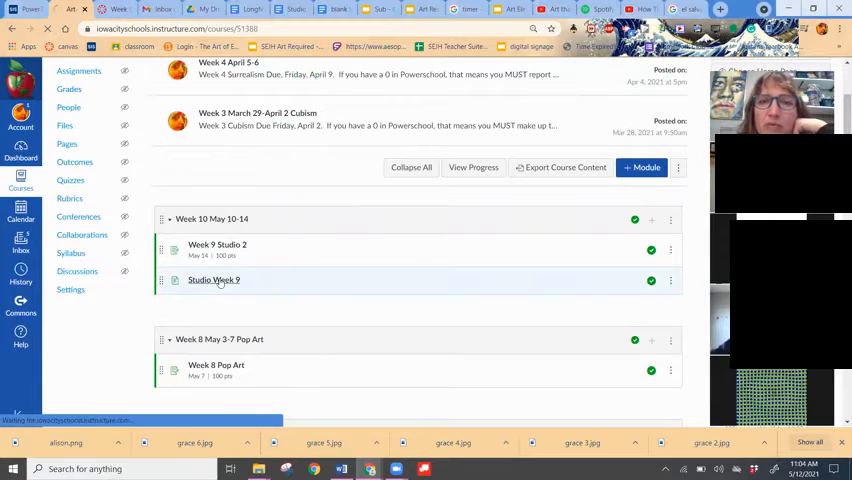
pyautogui.click(212, 280)
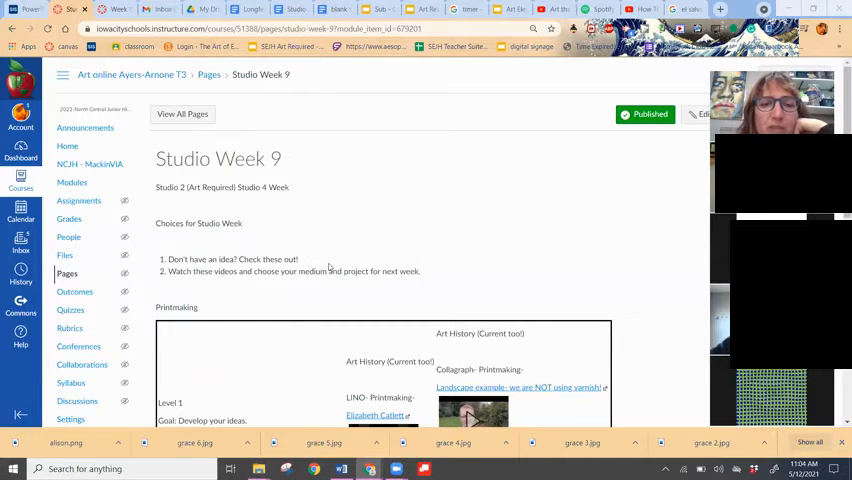
pyautogui.scroll(-3)
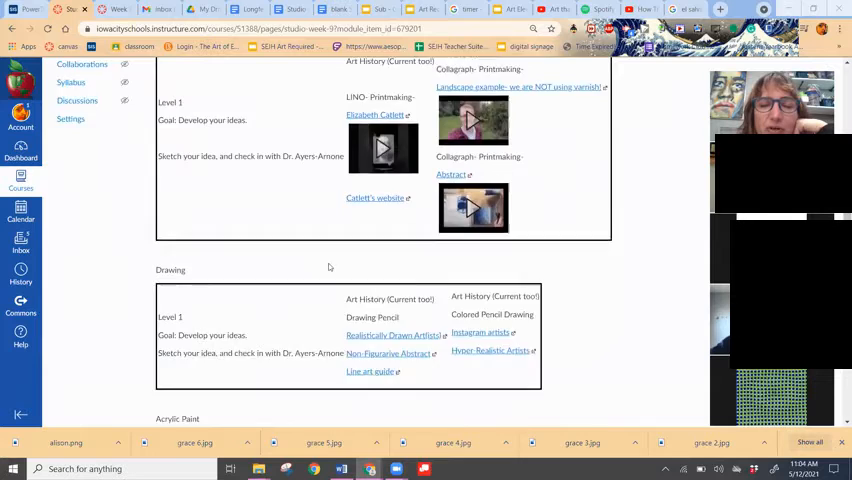
pyautogui.scroll(-3)
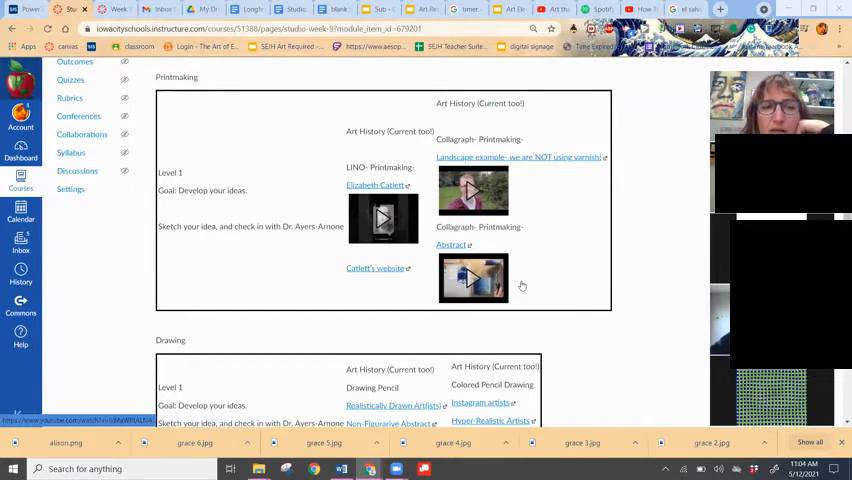
pyautogui.scroll(-3)
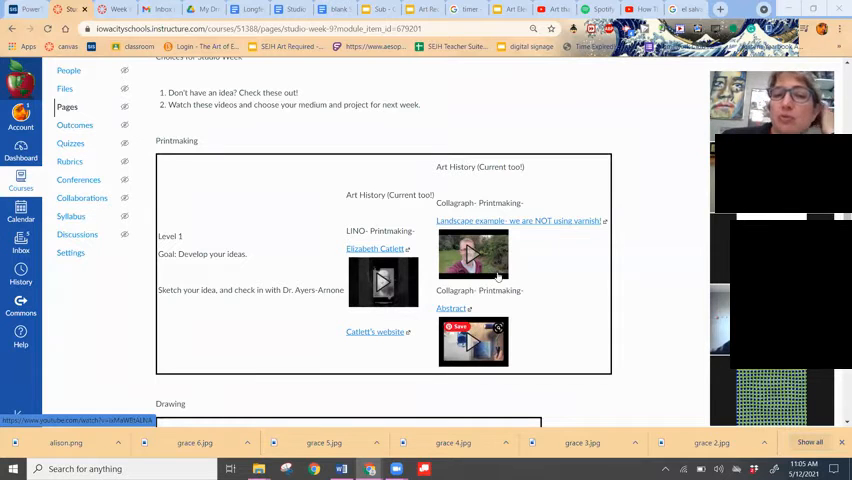
pyautogui.moveTo(548, 344)
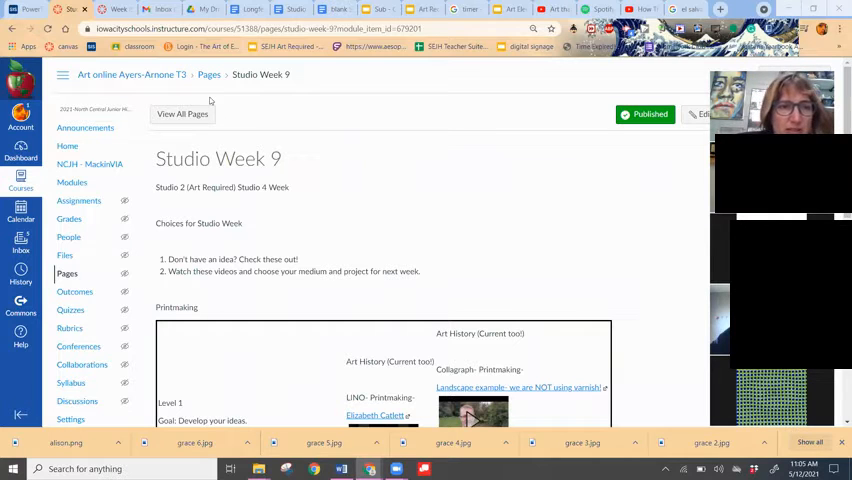
# Return to the course home with Recent Announcements, then head to the Week 9 Studio 2 item.
pyautogui.click(68, 146)
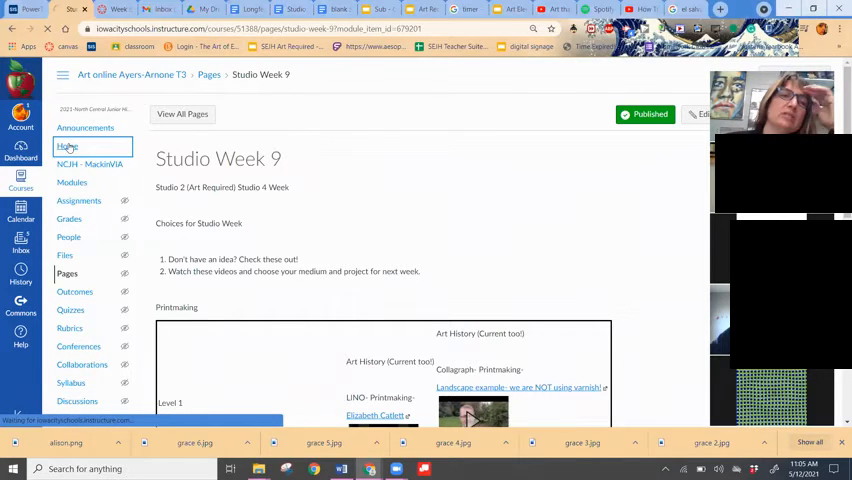
pyautogui.click(72, 182)
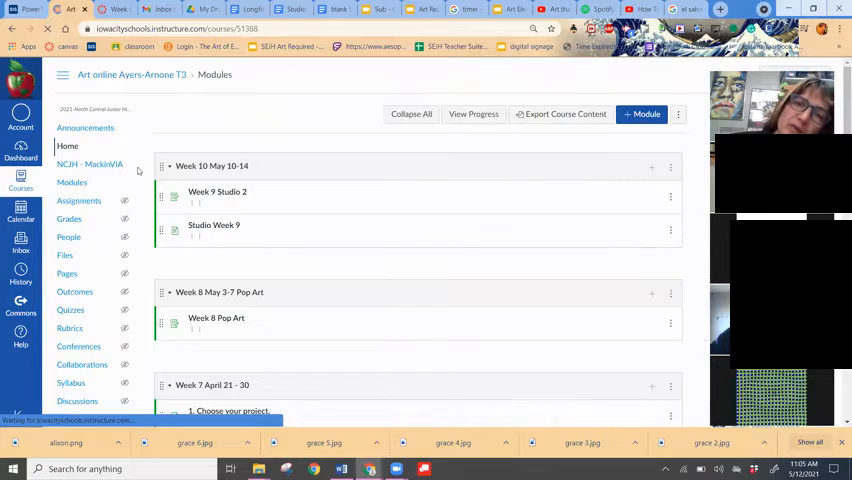
pyautogui.click(68, 146)
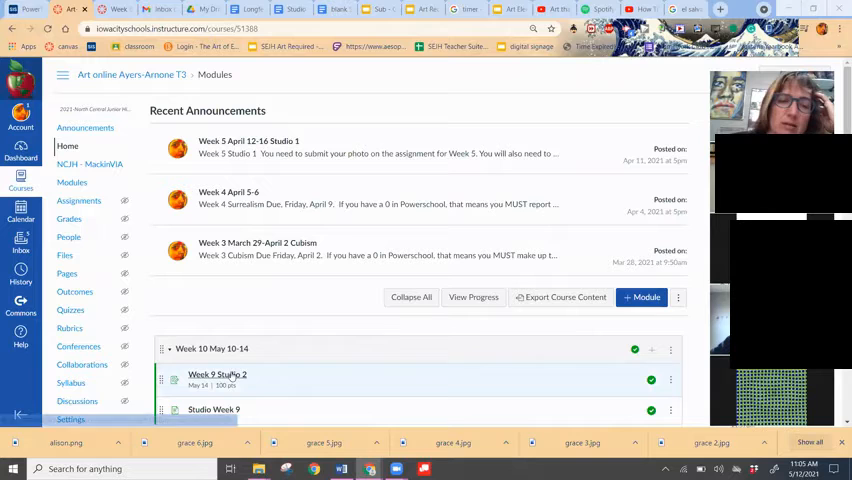
pyautogui.click(216, 374)
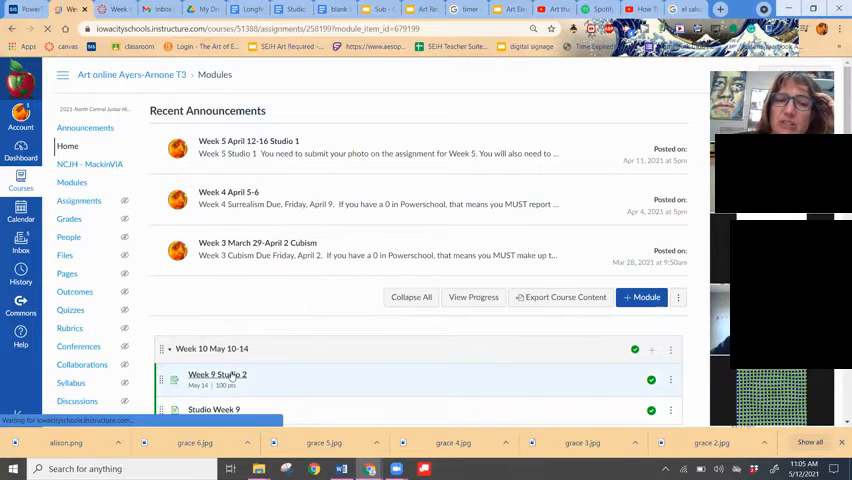
# View the Week 9 Studio 2 instructions down to the Google Assignments submission panel.
pyautogui.click(216, 374)
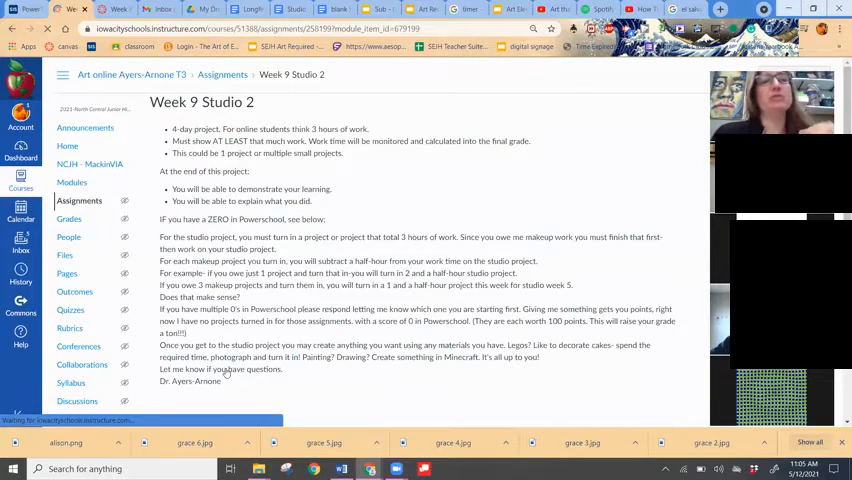
pyautogui.scroll(-3)
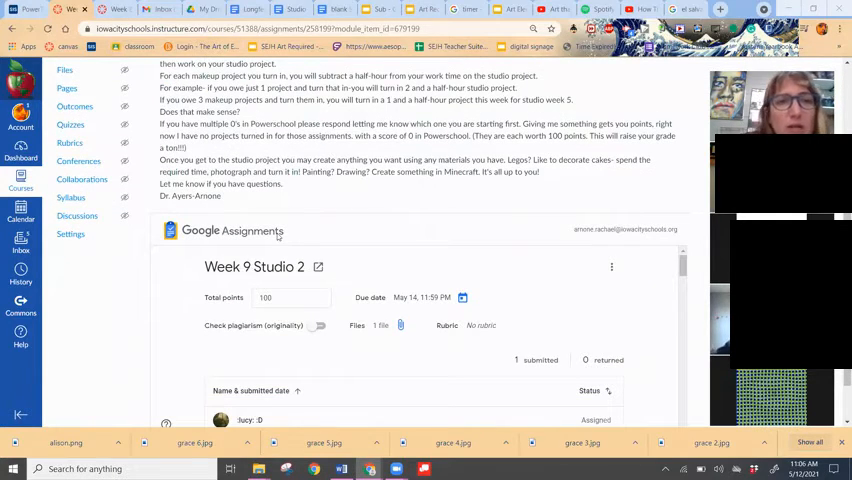
pyautogui.scroll(-3)
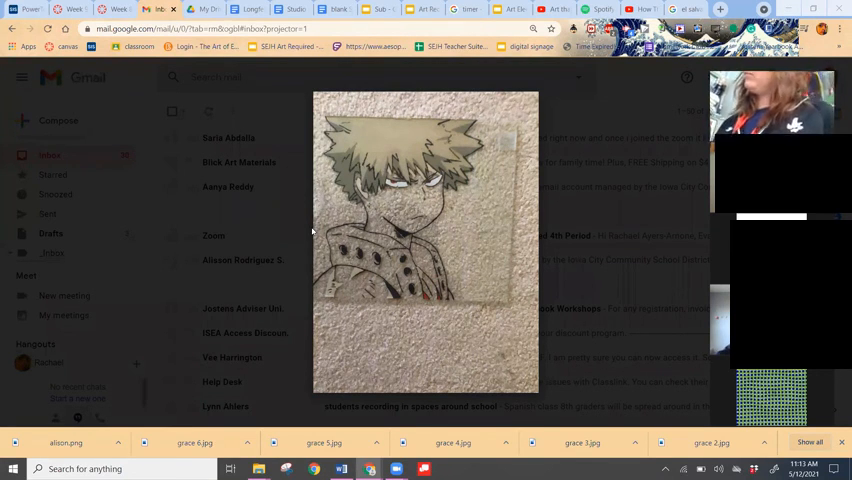
# Switch to the Google Docs tab holding the Studio work day sub plans.
pyautogui.click(116, 8)
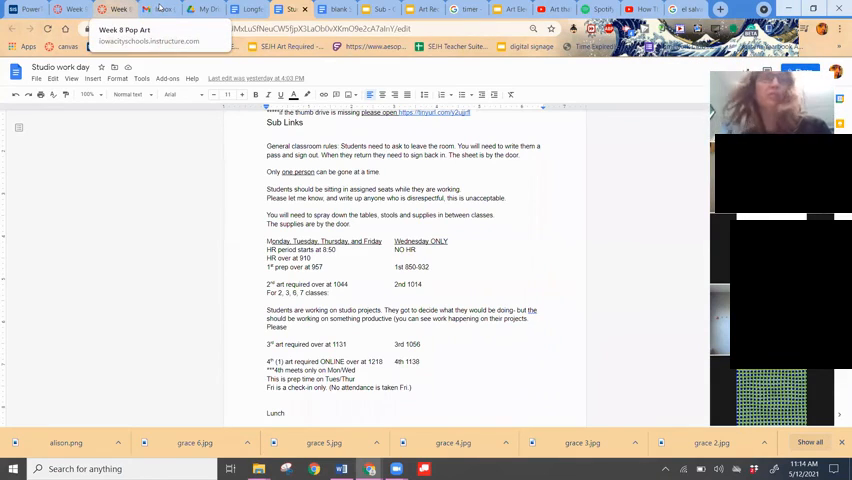